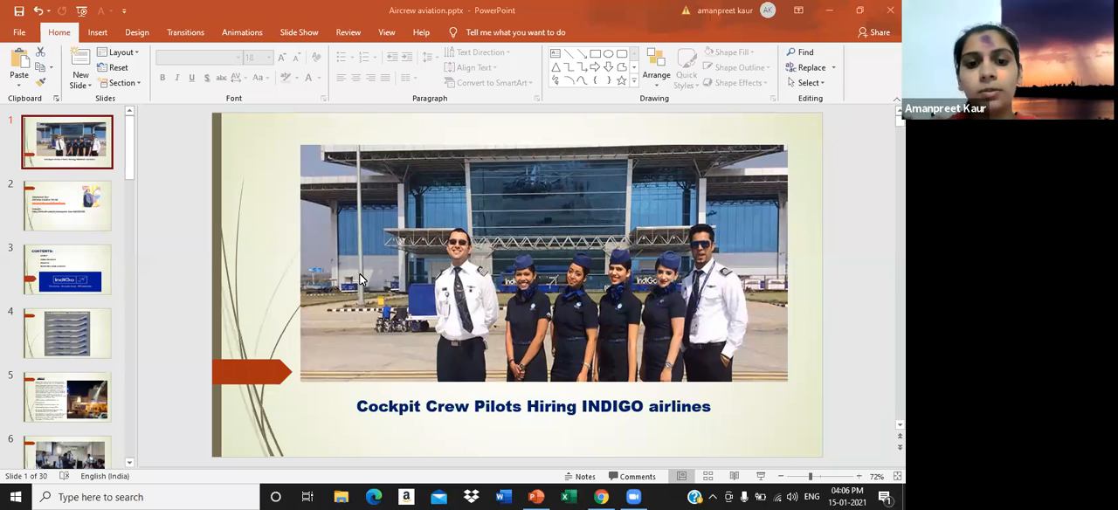
Step: Show slide 2, leaving the IndiGo cockpit crew hiring title slide
{"action": "left_click", "coordinate": [67, 206]}
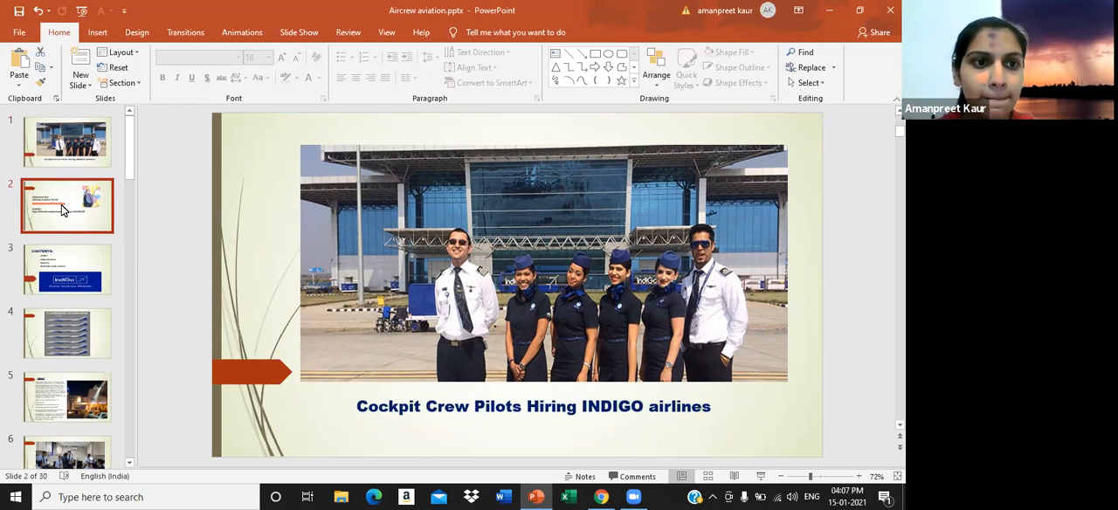
Step: Show slide 3, the Contents list: About, Requirements, Benefits, Question and Answer
{"action": "left_click", "coordinate": [66, 269]}
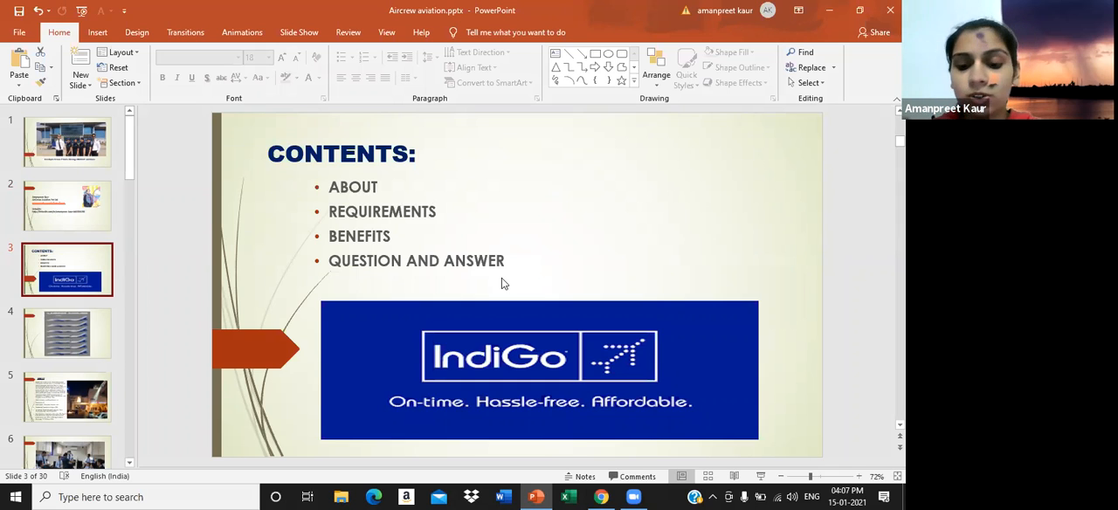
Step: Walk through the About and Airbus A320-200 slides to reach slide 6, the classroom trainees photo
{"action": "left_click", "coordinate": [66, 396]}
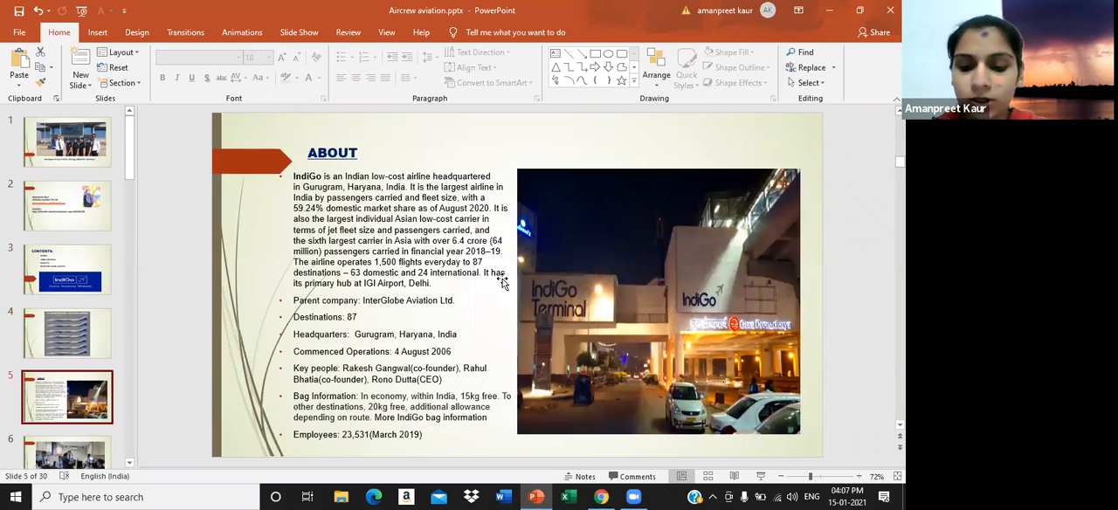
{"action": "left_click", "coordinate": [66, 332]}
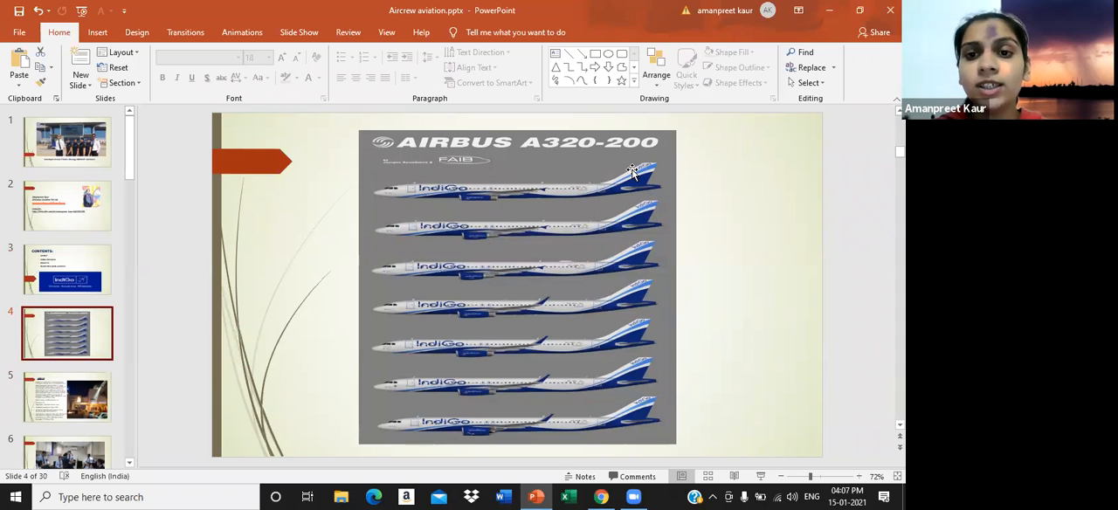
{"action": "left_click", "coordinate": [67, 396]}
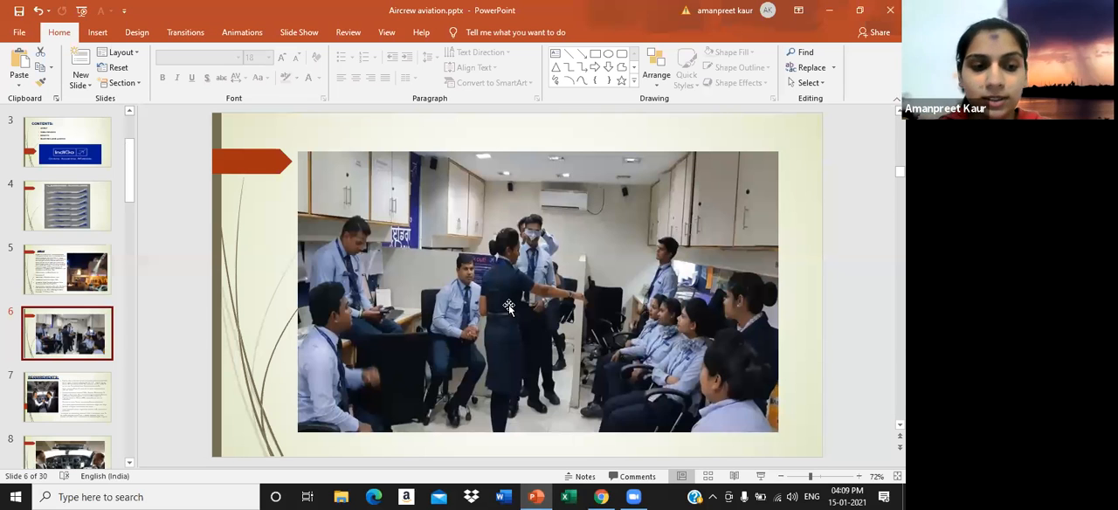
{"action": "left_click", "coordinate": [66, 397]}
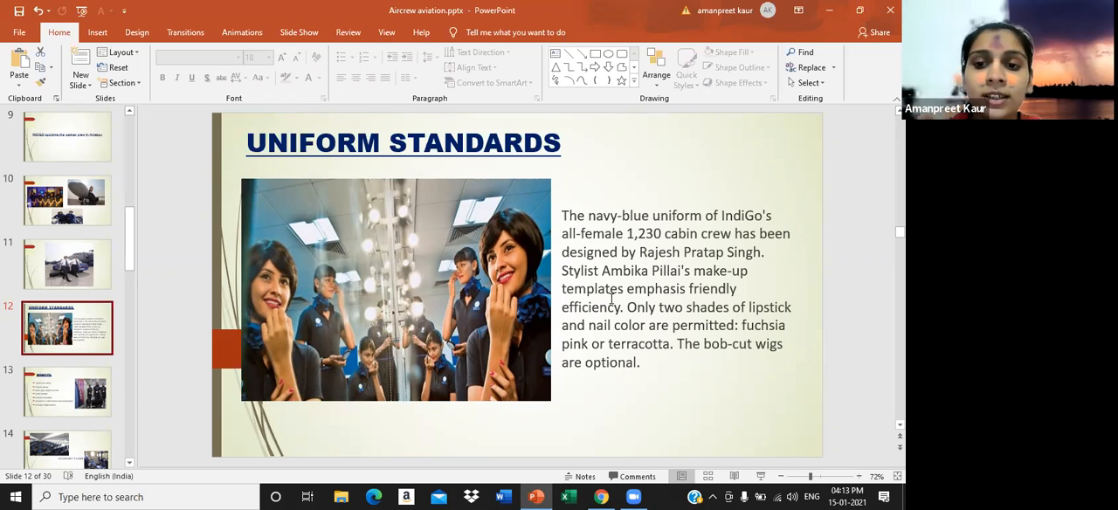
Step: Show slide 12, Uniform Standards, on IndiGo's cabin crew uniform
{"action": "left_click", "coordinate": [67, 391]}
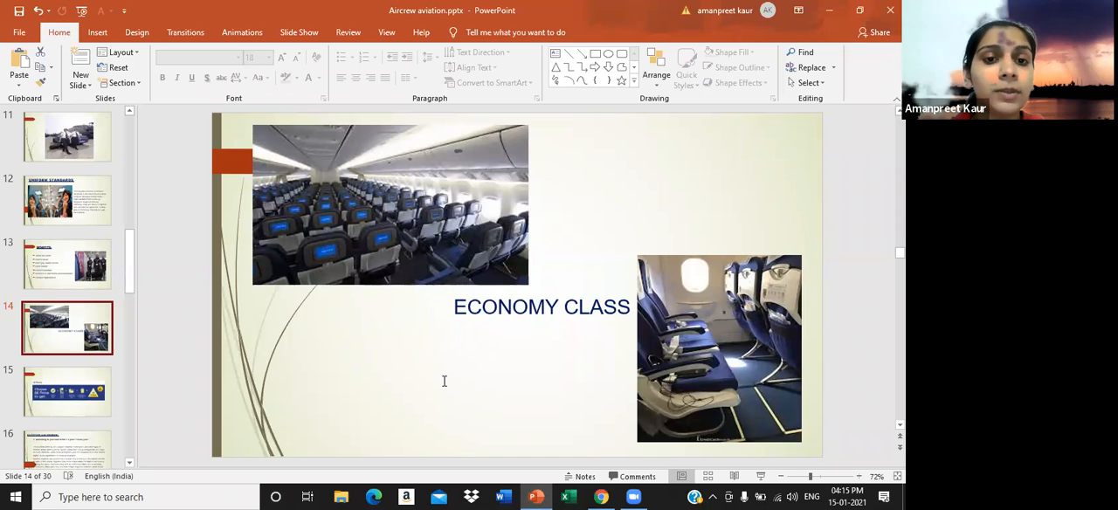
Step: Show slide 14, Economy Class, with the cabin seating photos
{"action": "left_click", "coordinate": [67, 391]}
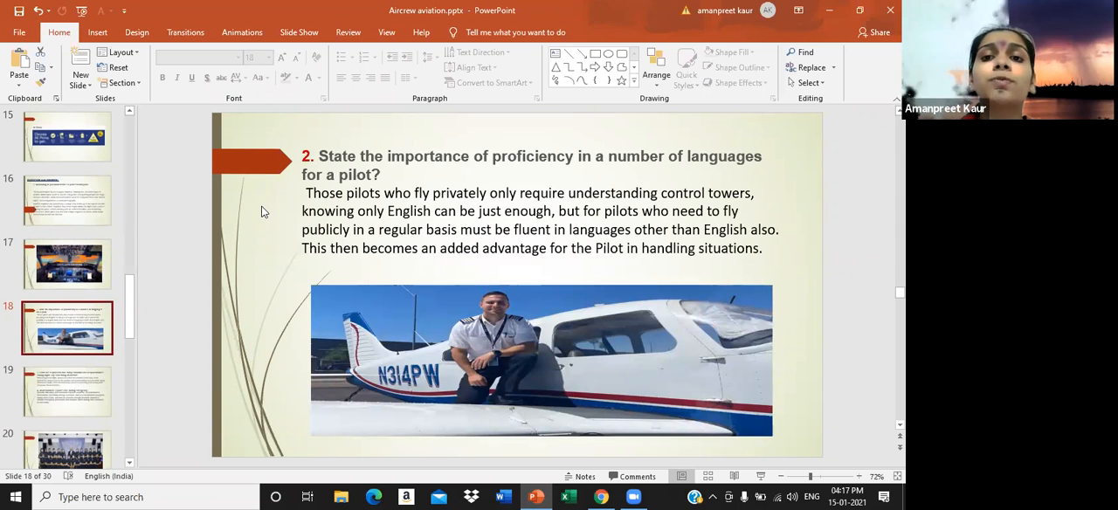
{"action": "left_click", "coordinate": [66, 392]}
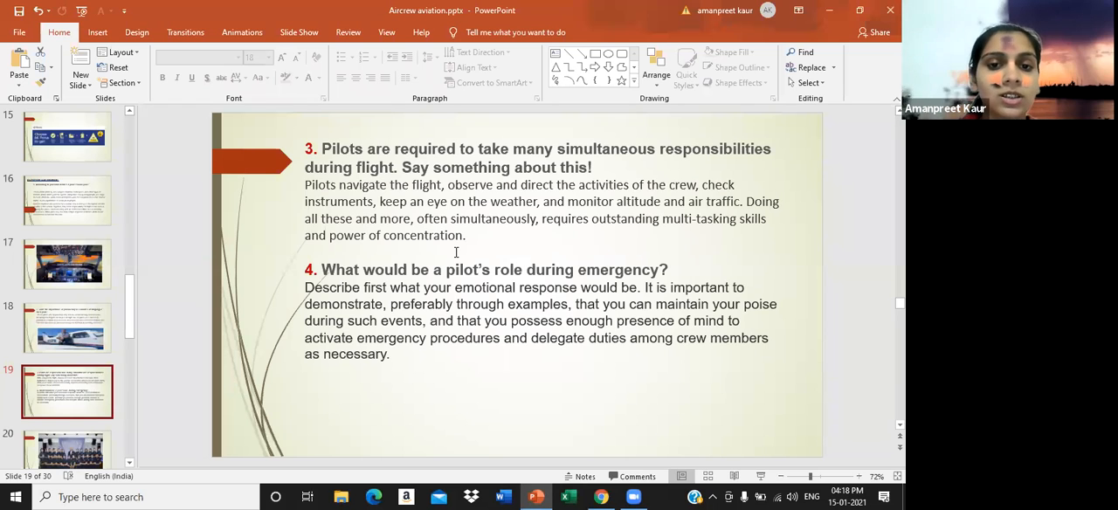
{"action": "mouse_move", "coordinate": [496, 387]}
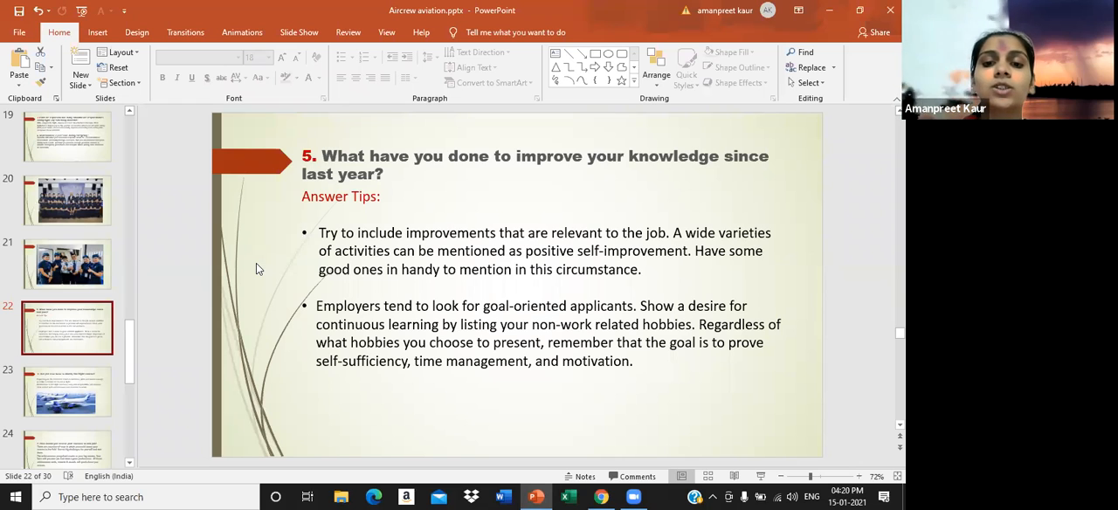
Step: Show slide 24, question 7 on assessing your success in the job
{"action": "left_click", "coordinate": [68, 391]}
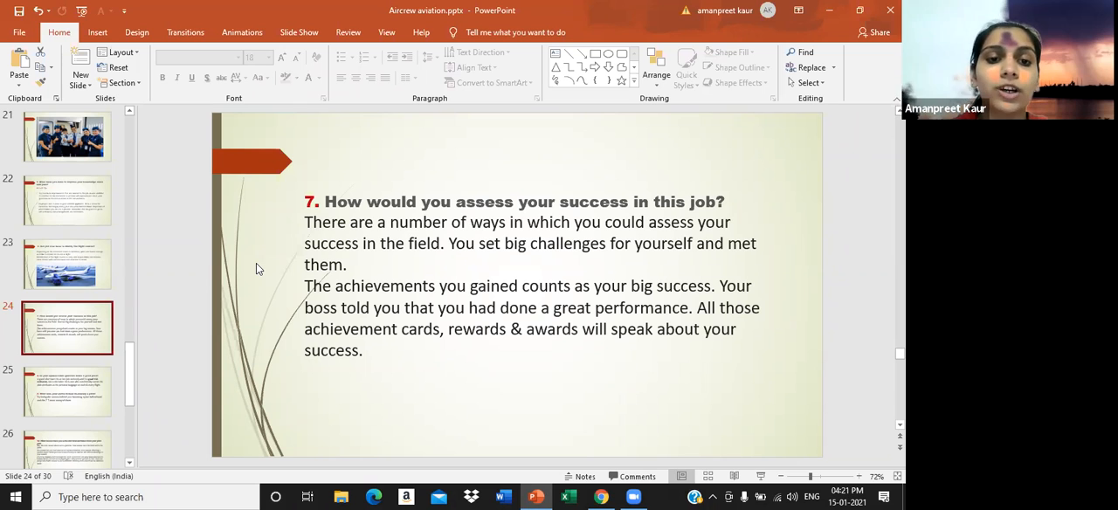
Step: Show slide 25, questions 8 and 9 on a good pilot's qualities and motto
{"action": "left_click", "coordinate": [67, 391]}
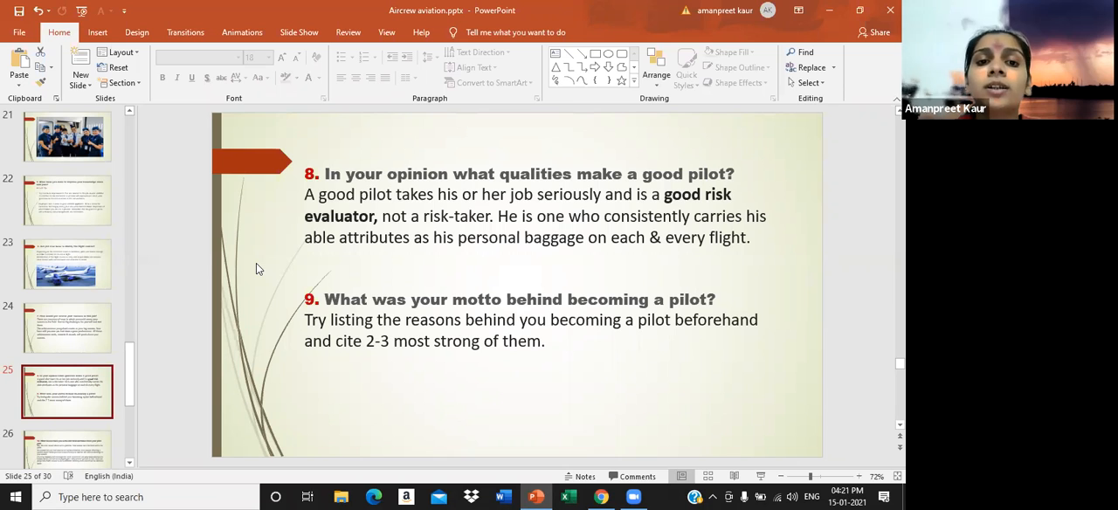